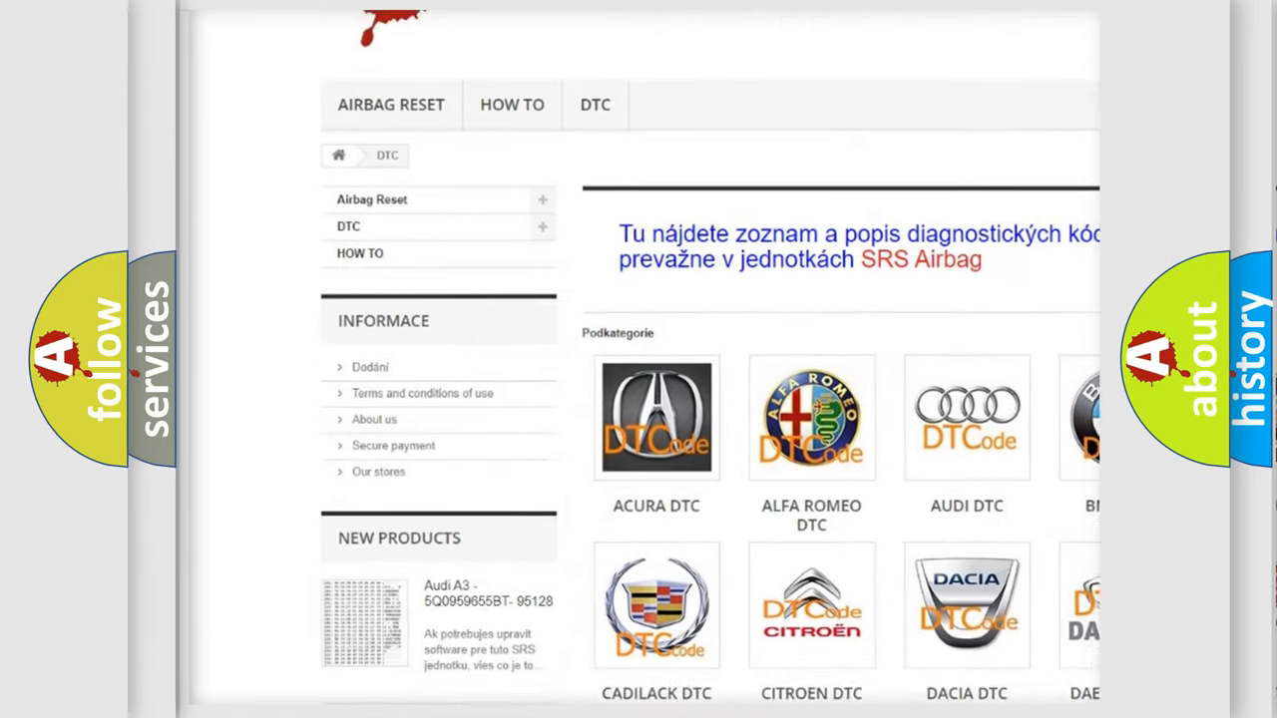
scroll(down, 3)
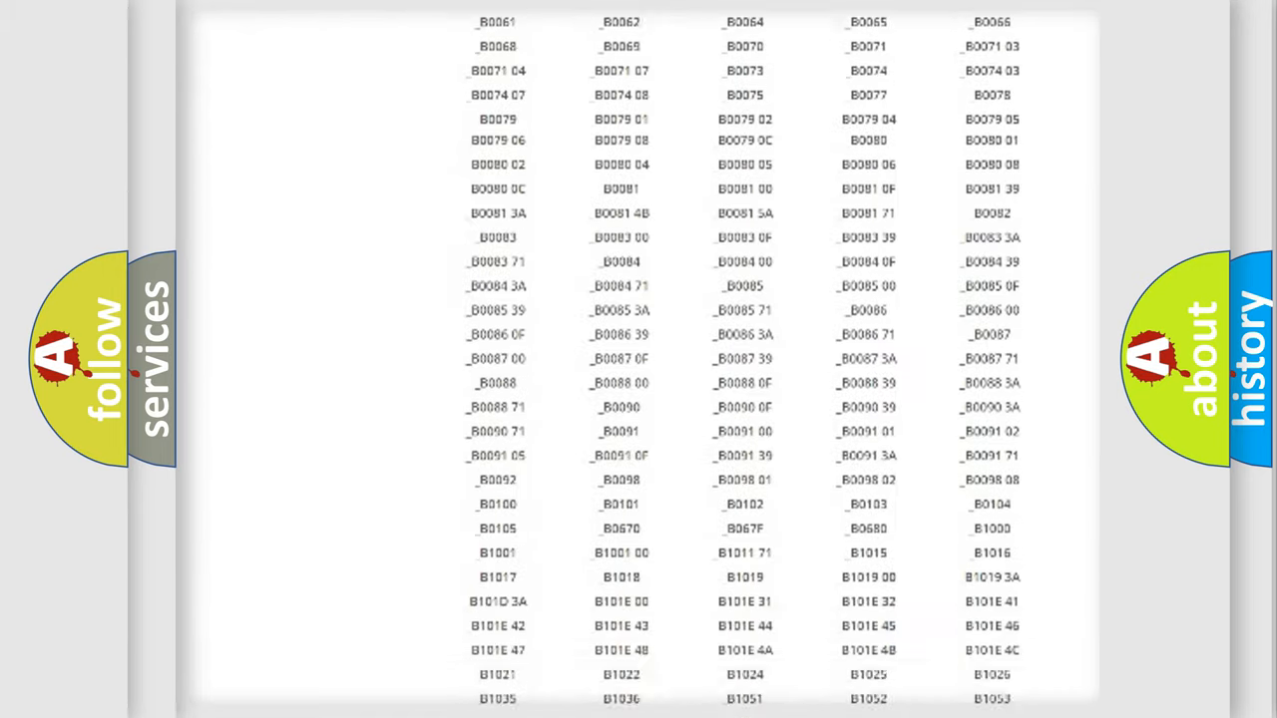
scroll(up, 3)
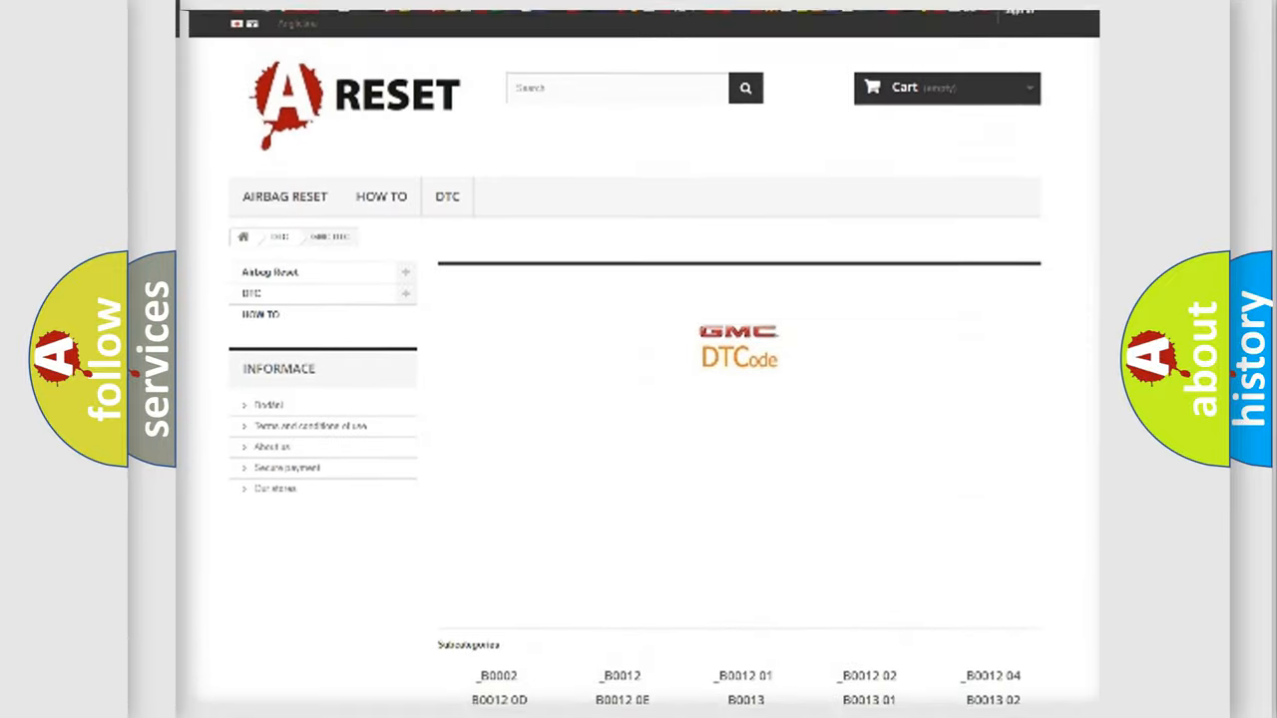